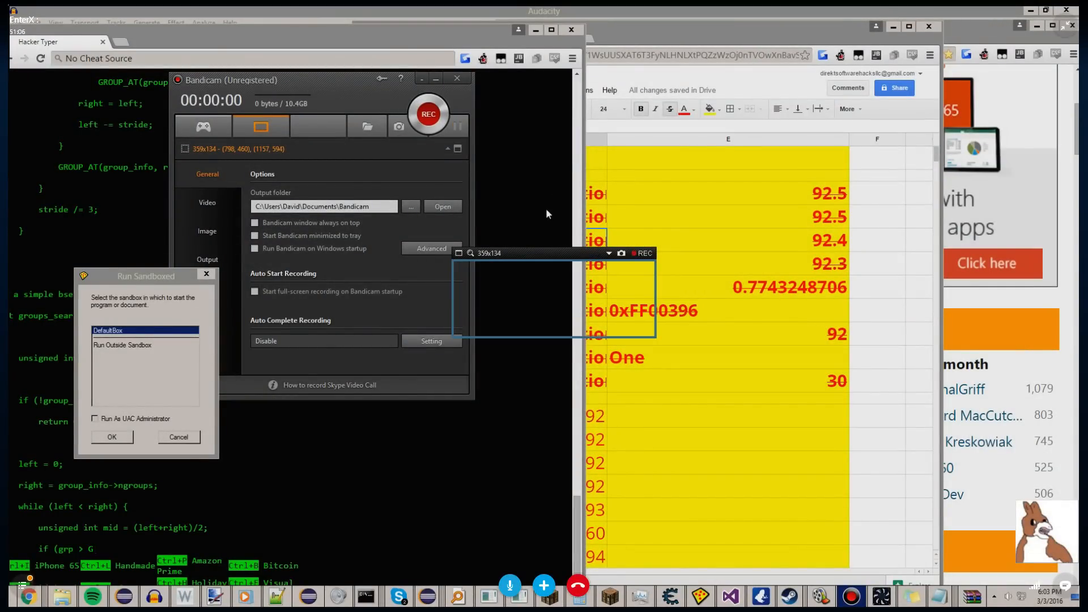
mouse_move(523, 219)
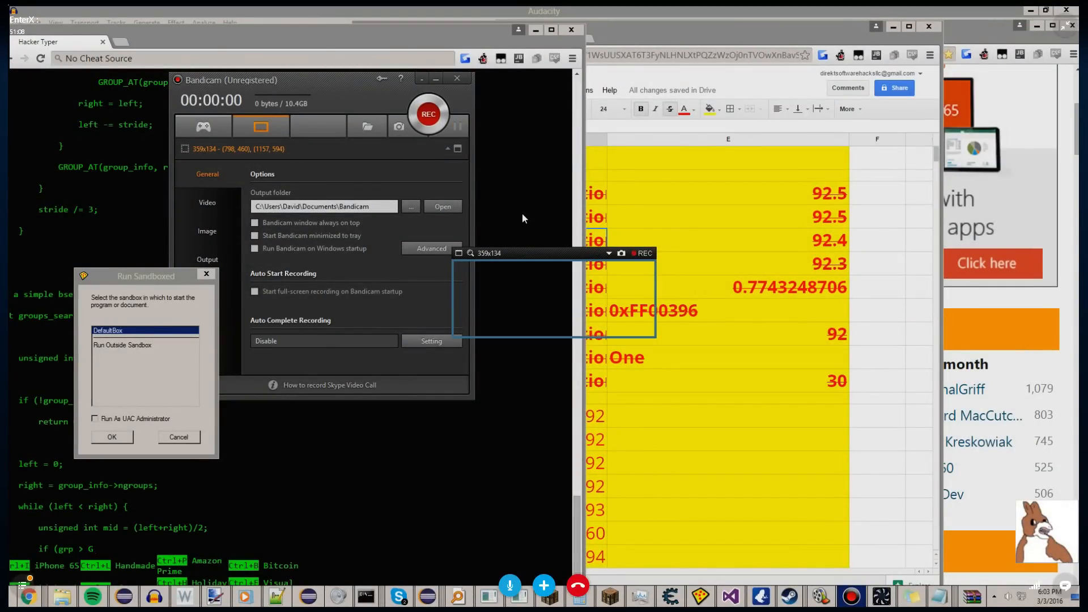
mouse_move(497, 258)
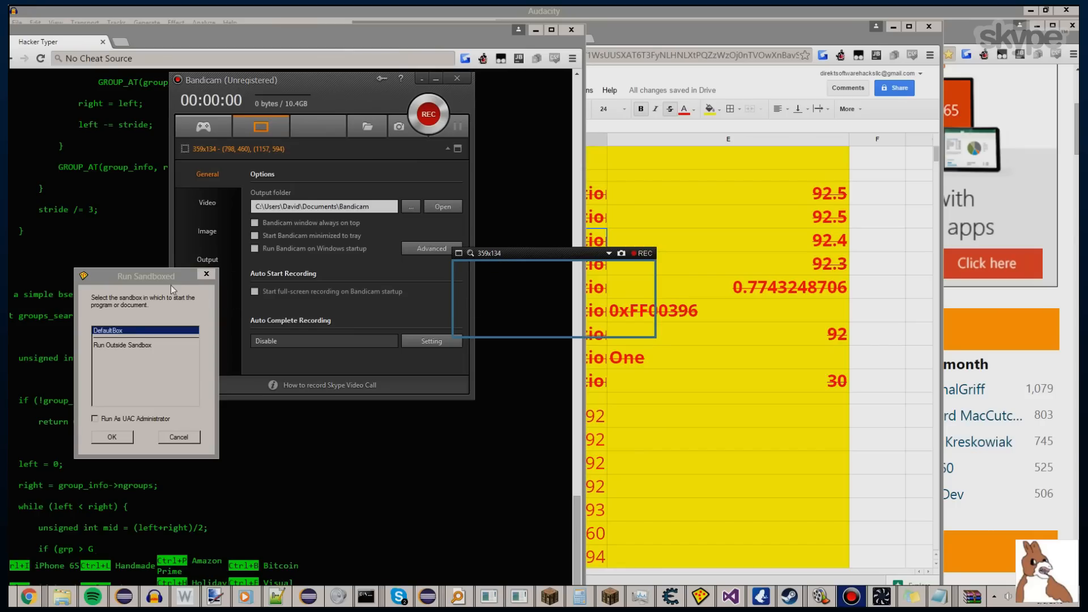
mouse_move(399, 435)
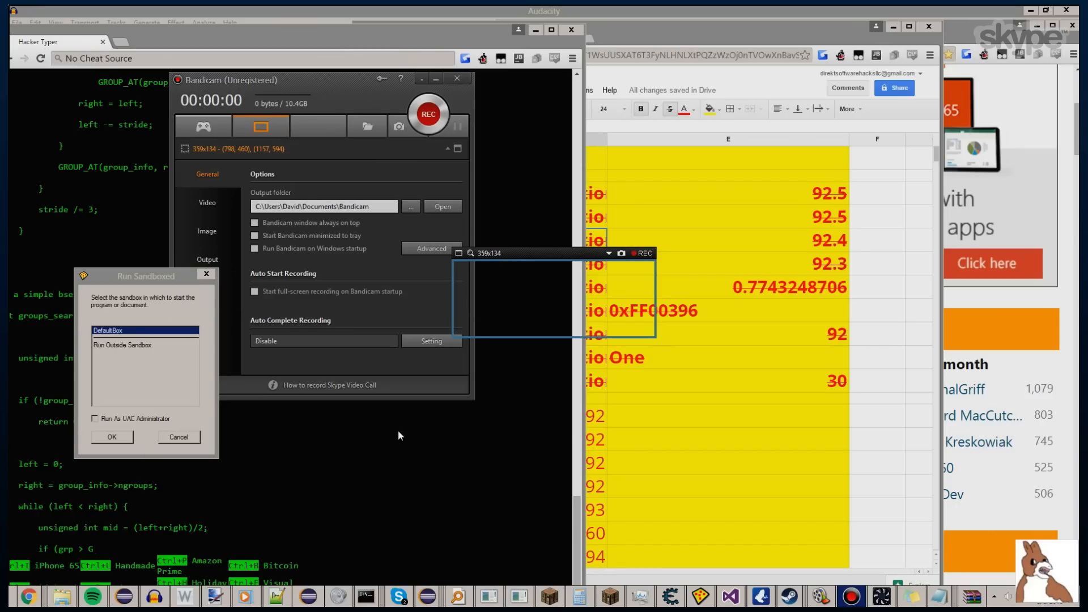
mouse_move(226, 299)
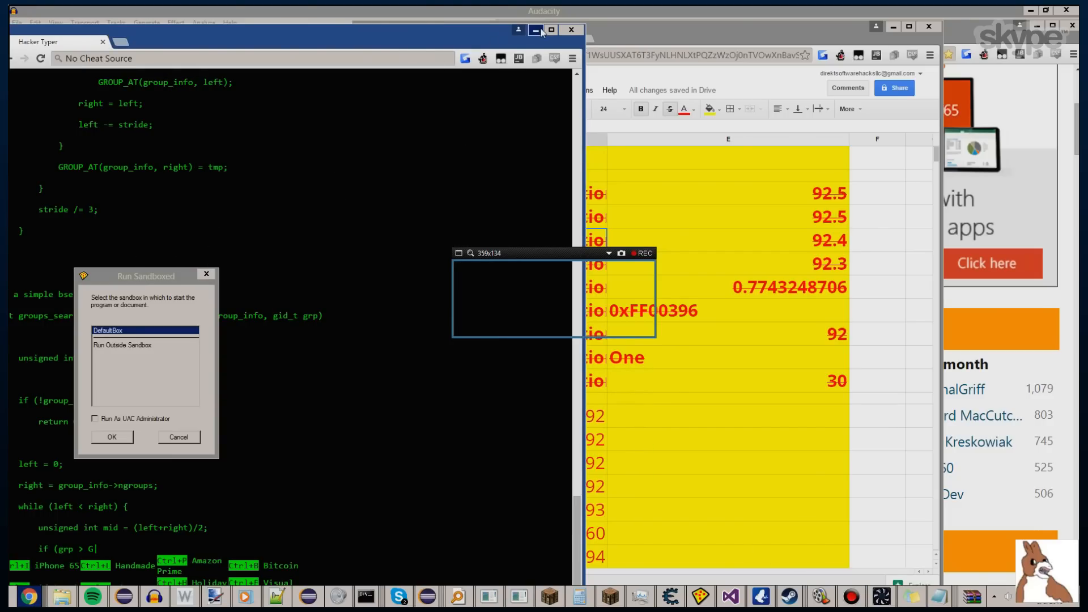
- Minimize the Hacker Typer Chrome window
click(535, 29)
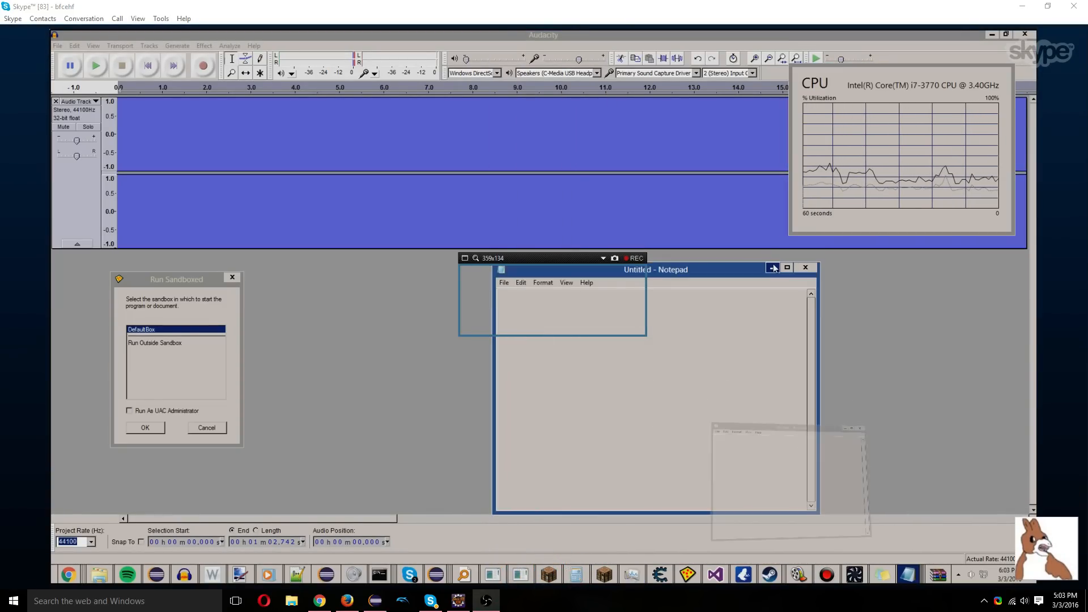
- Minimize Notepad and the Libraries window, and close the Eclipse Workspace Launcher
click(773, 268)
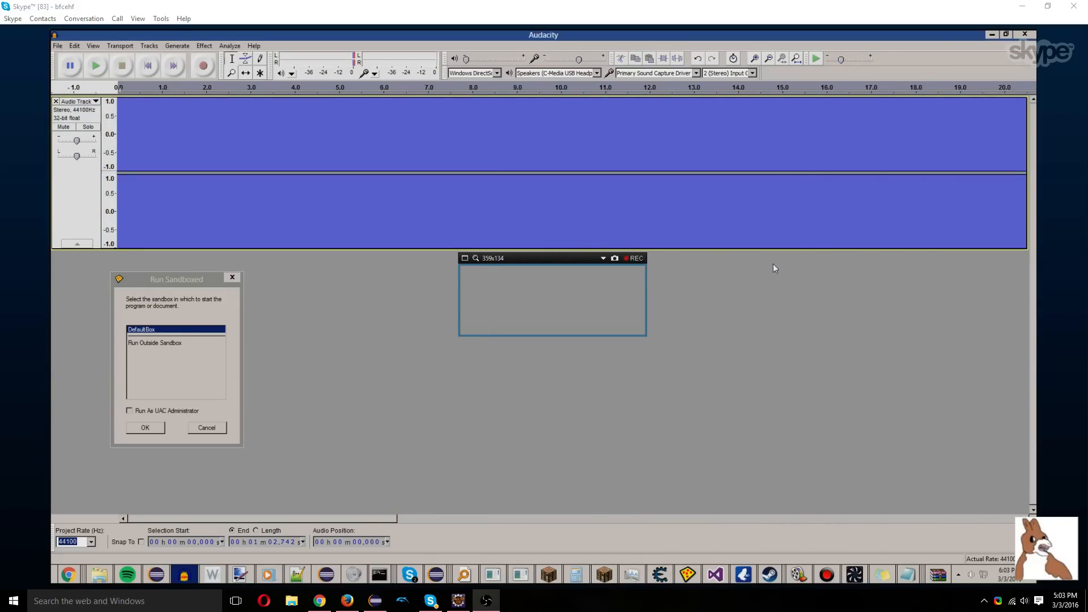
mouse_move(905, 33)
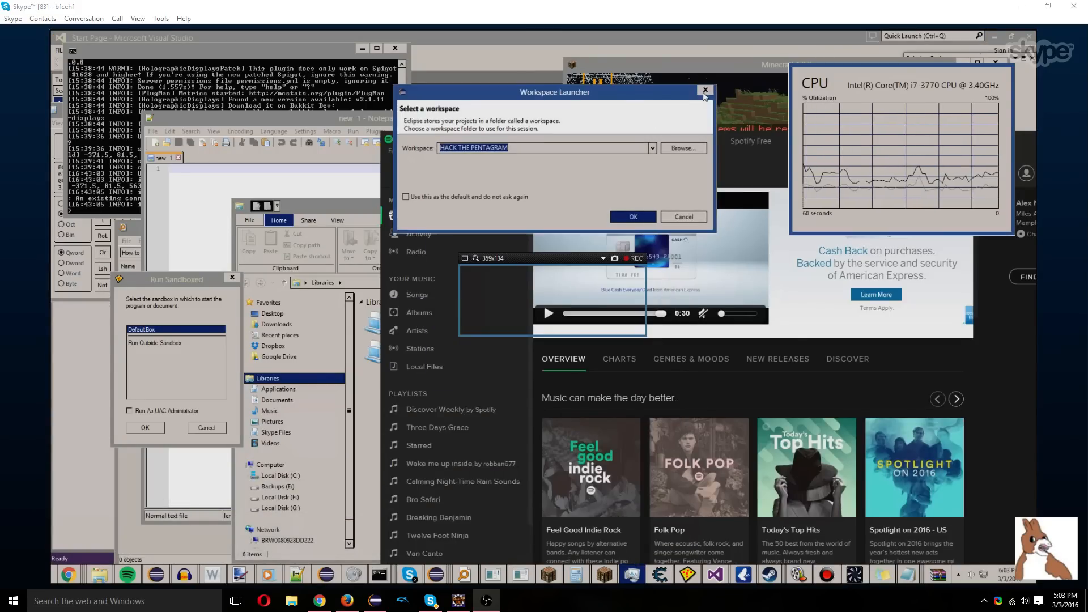
click(705, 91)
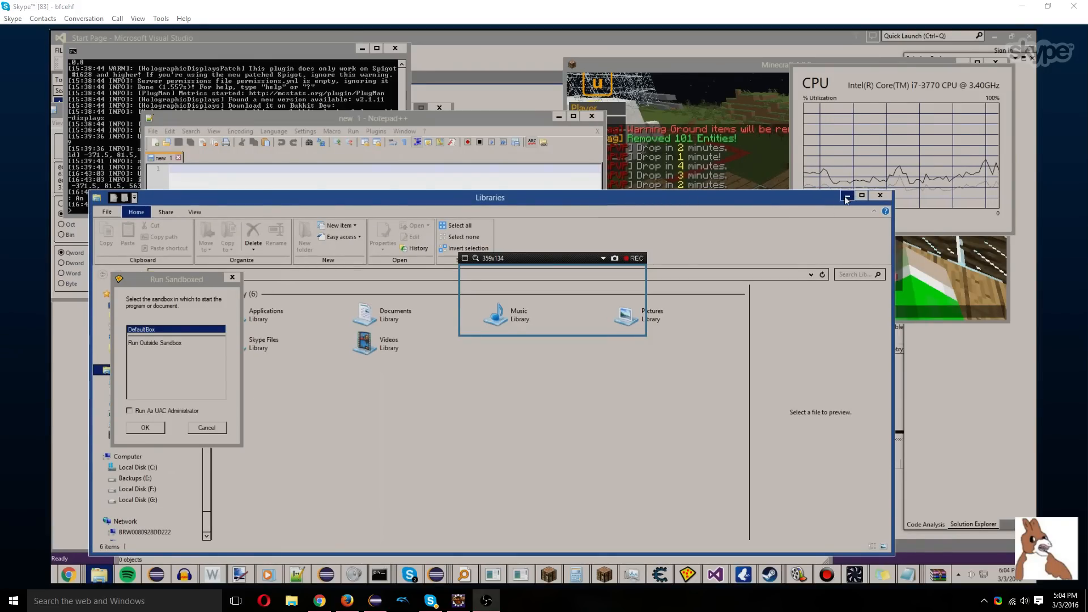
click(862, 195)
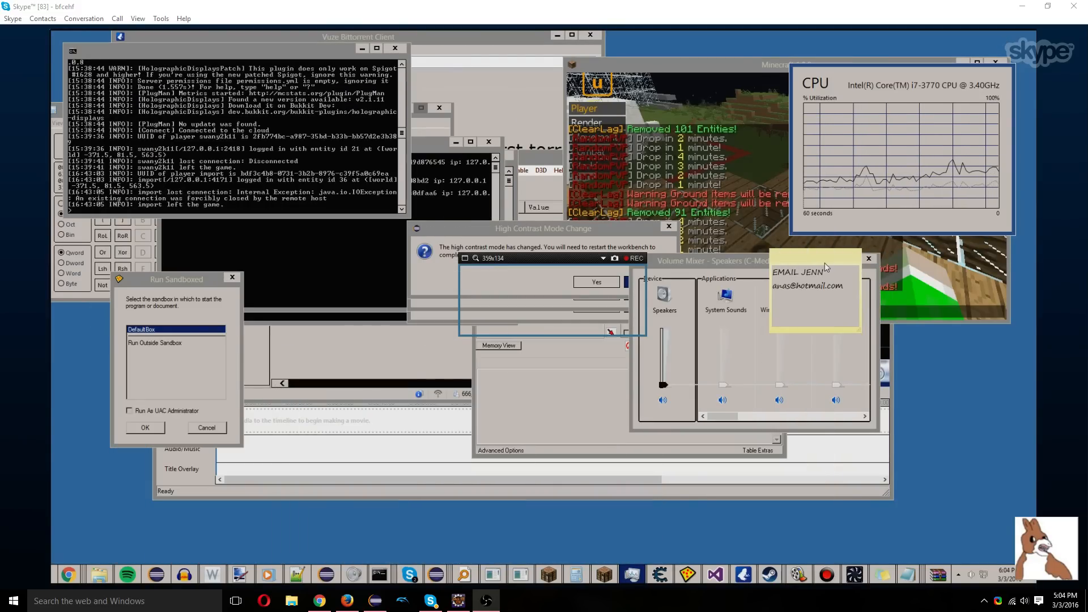
mouse_move(852, 257)
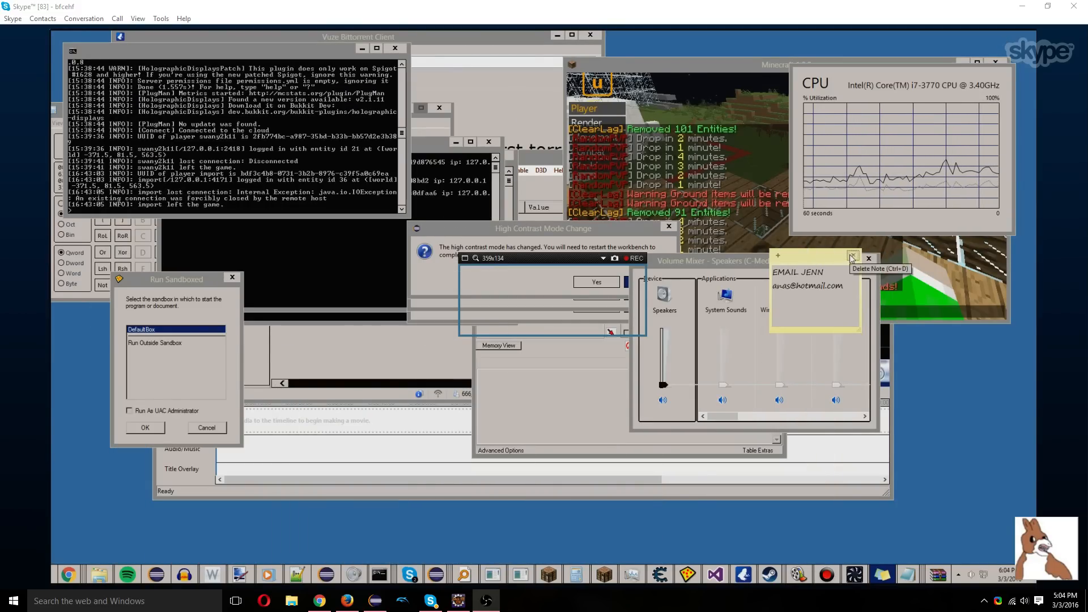
click(853, 257)
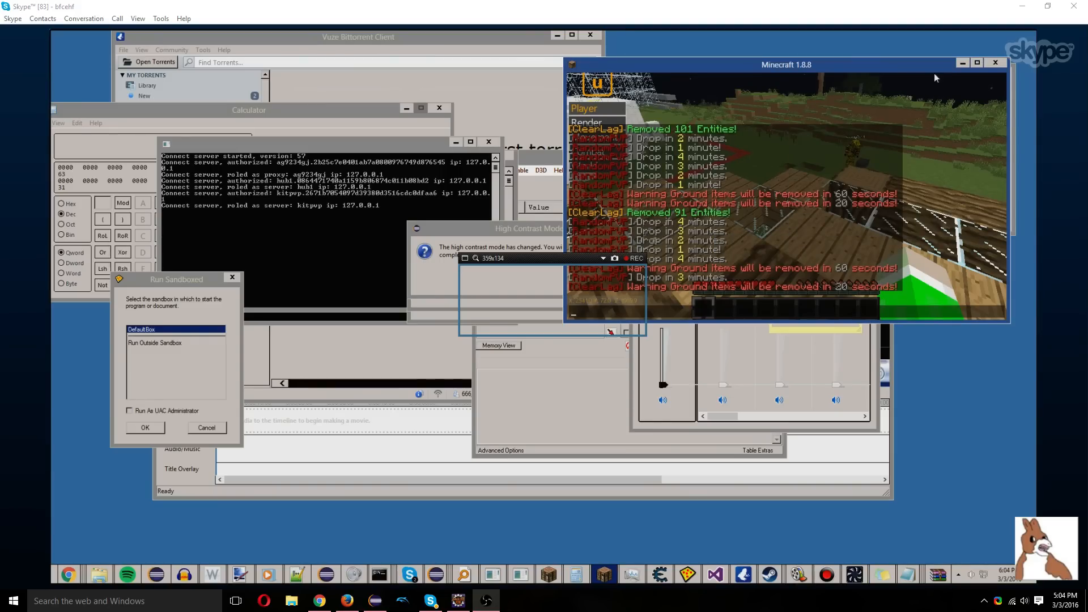
- Minimize Minecraft 1.8.8 and Movie Maker, close Volume Mixer, and decline the high-contrast restart
click(995, 62)
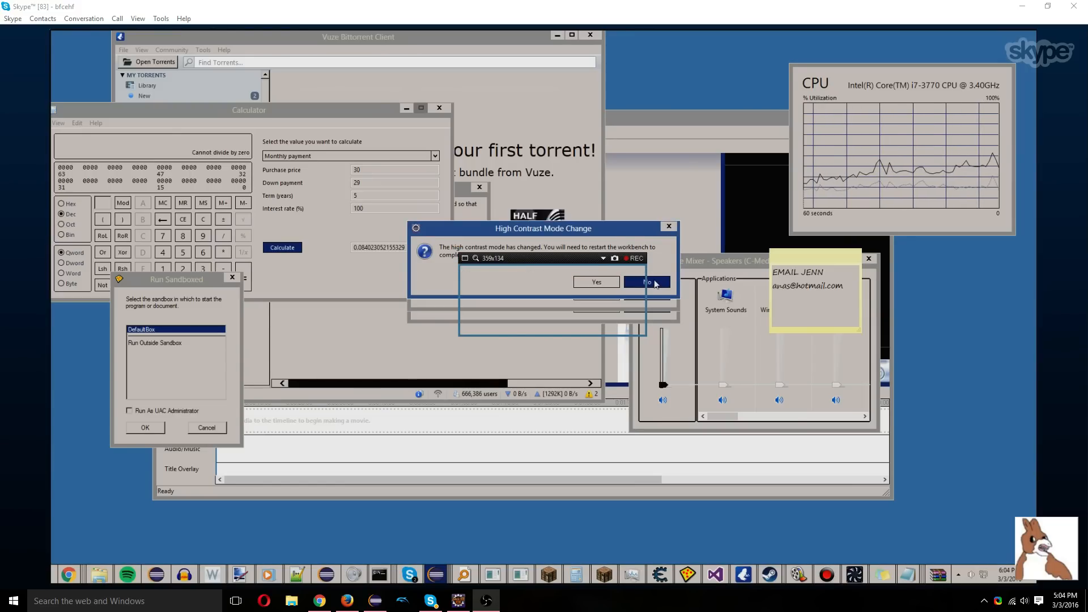
click(646, 283)
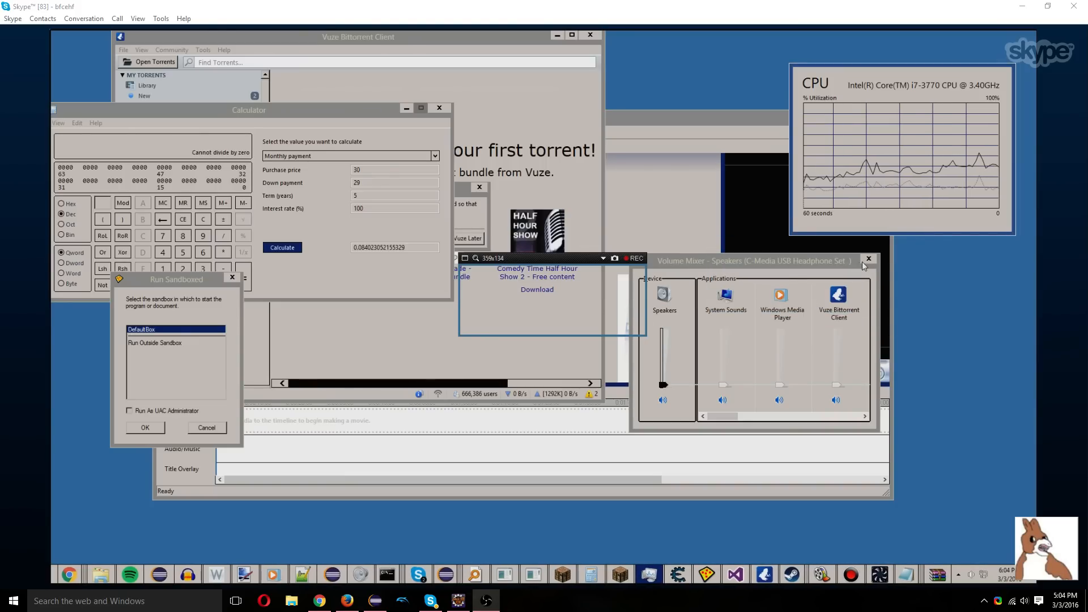
click(868, 259)
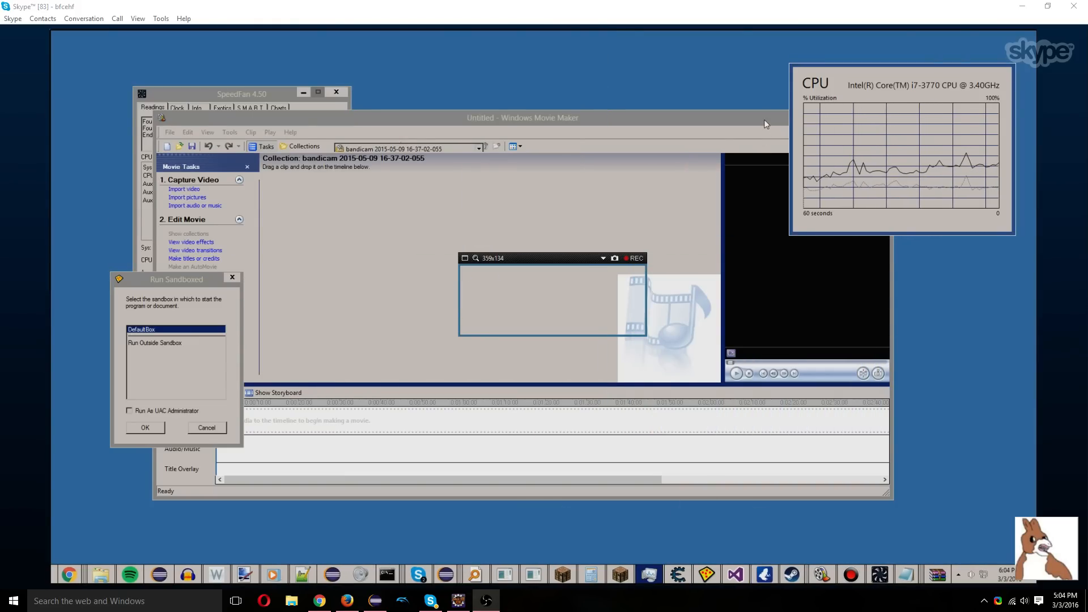
click(1005, 34)
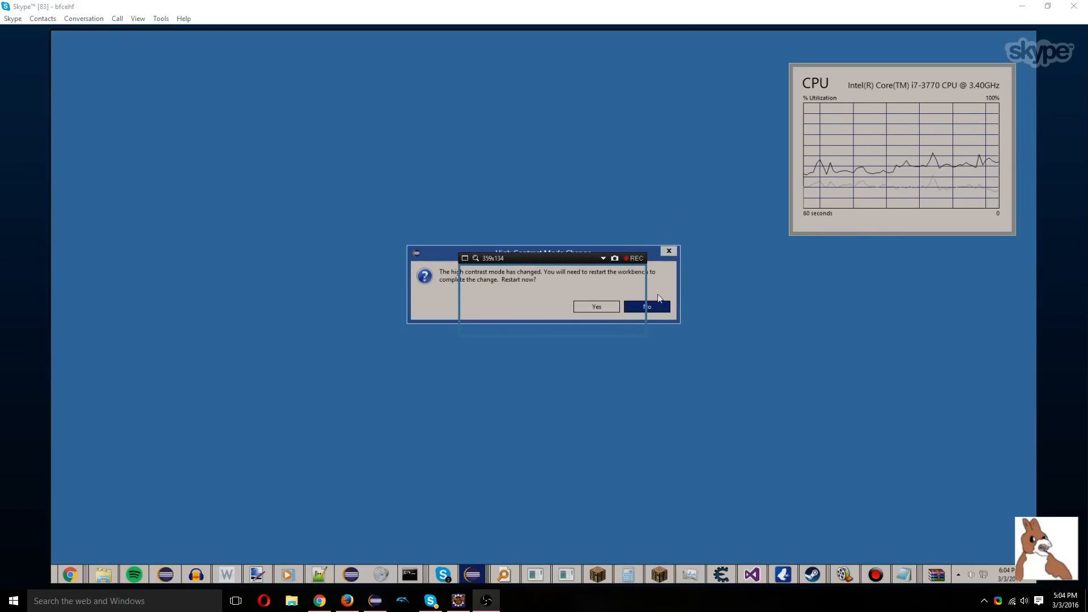
click(646, 307)
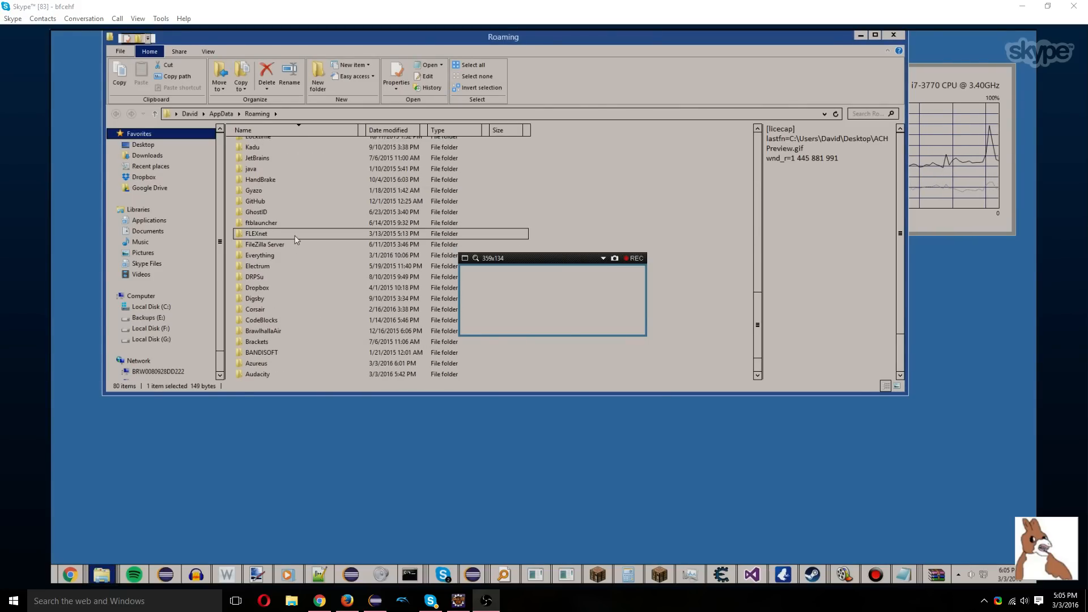
- Go from Roaming into .minecraft\versions and select the 1.9 folder
scroll(down, 3)
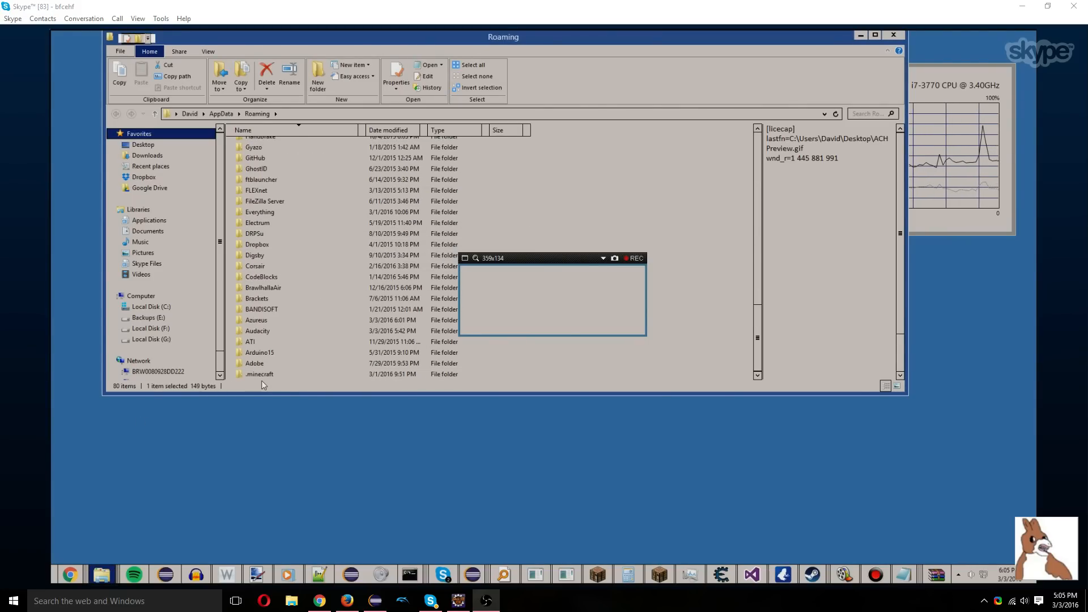
double_click(260, 374)
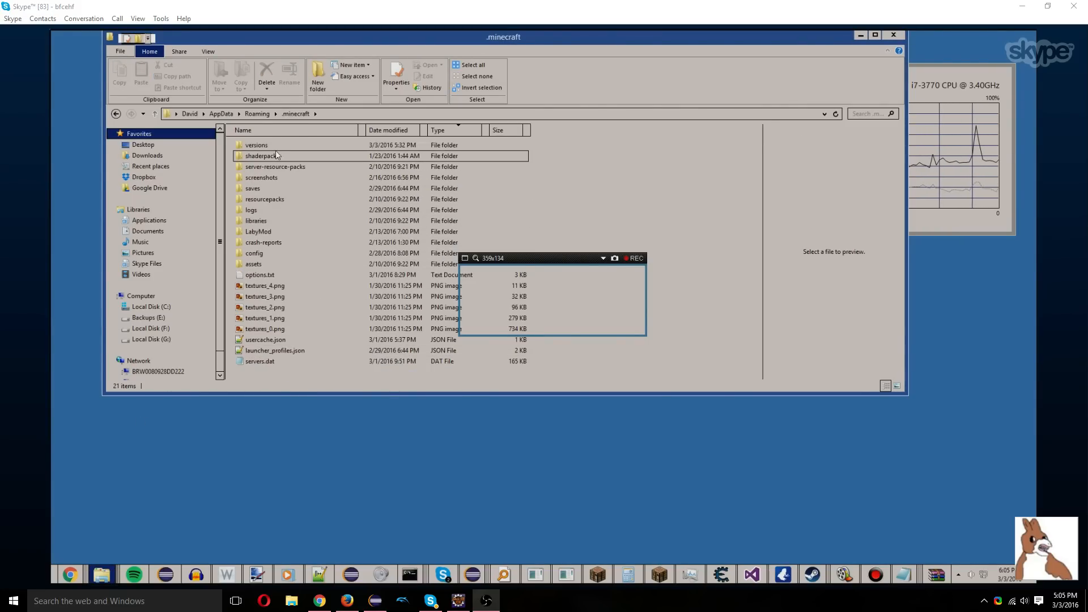
double_click(256, 144)
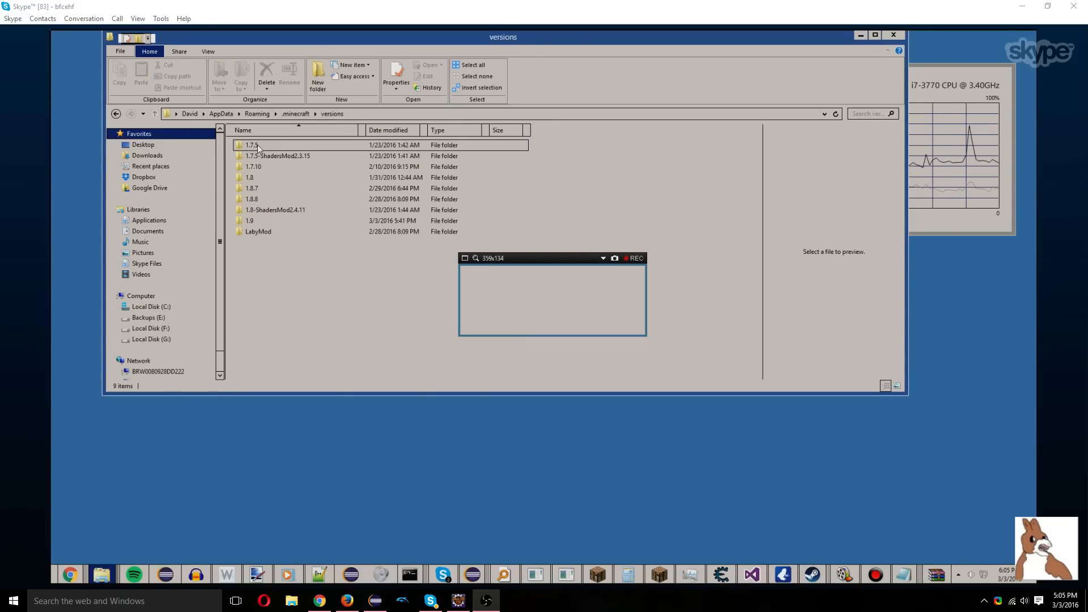
click(249, 220)
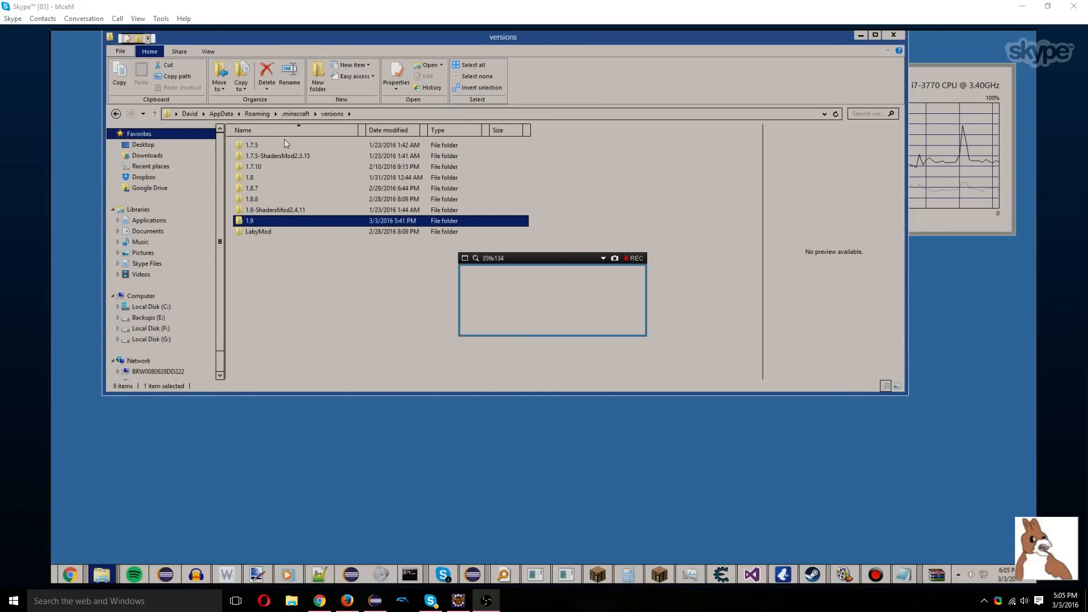
- Create the '1.9 HACK' folder in versions, enter it, and add an empty '1.9 HACK.jar' file
click(317, 78)
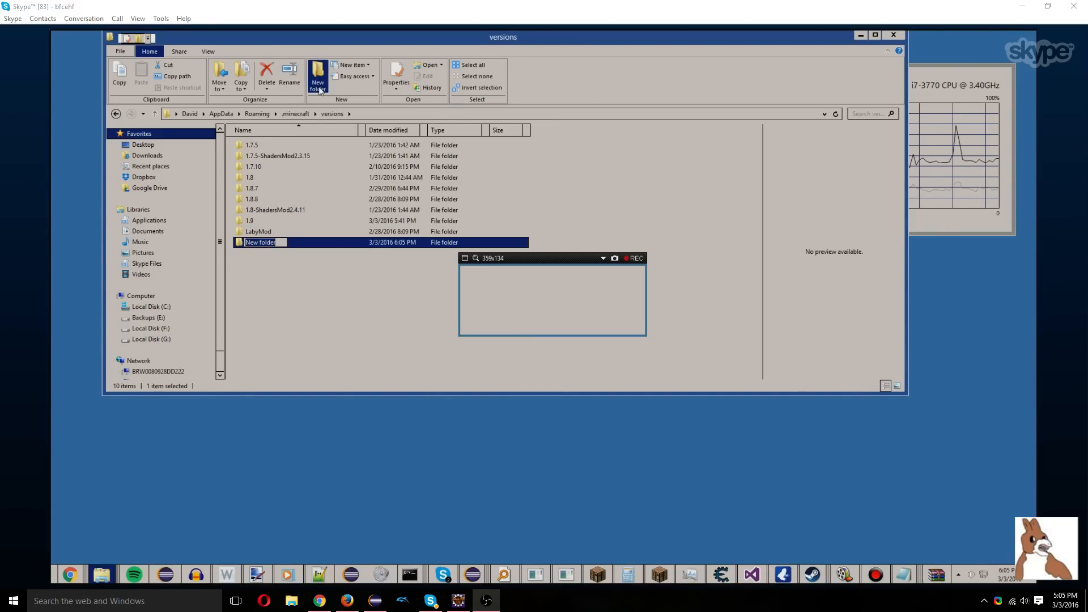
text(1.90)
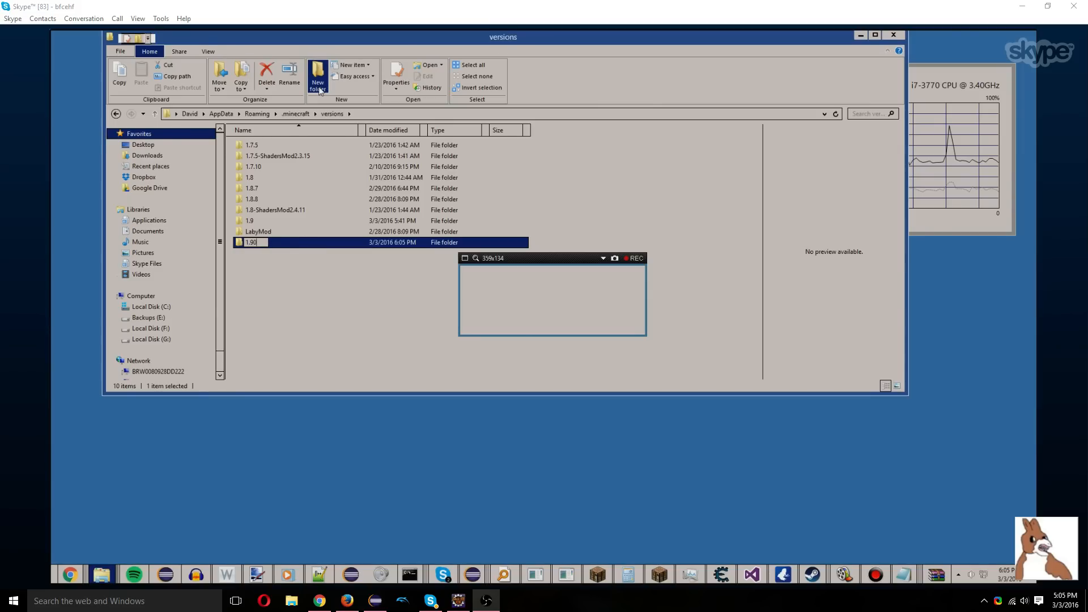
double_click(250, 242)
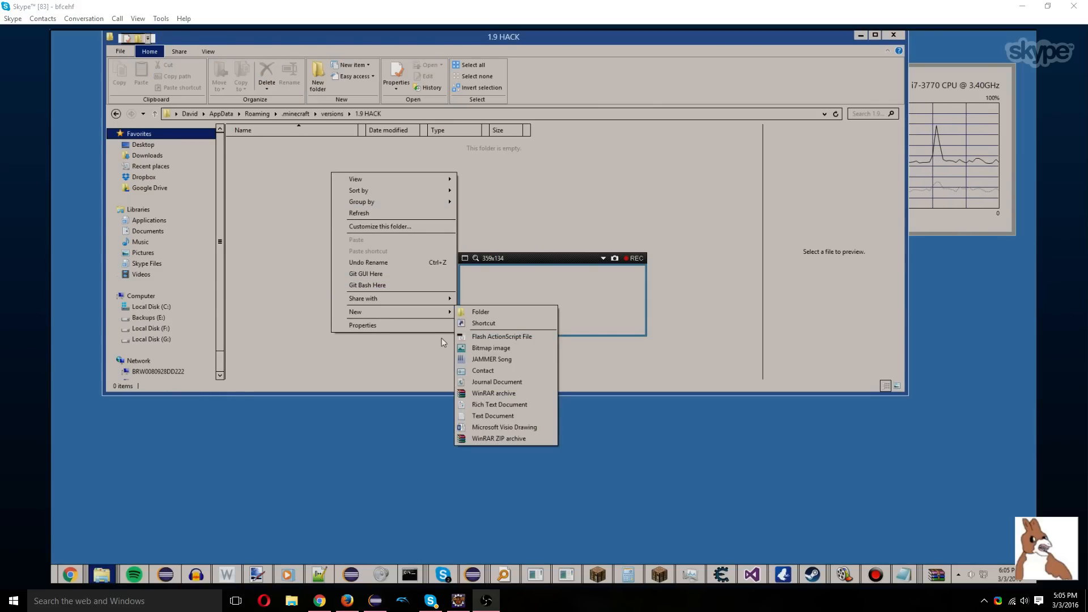
click(493, 415)
text(1.9 HACK.jar)
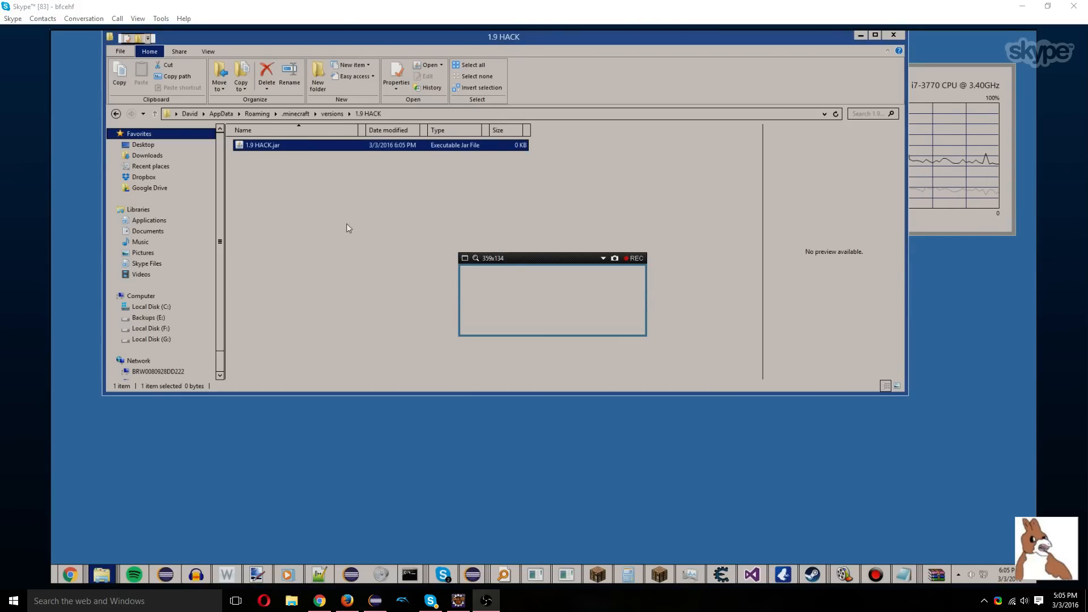
- Edit '1.9 HACK.jar' with Notepad++ from its context menu
right_click(262, 144)
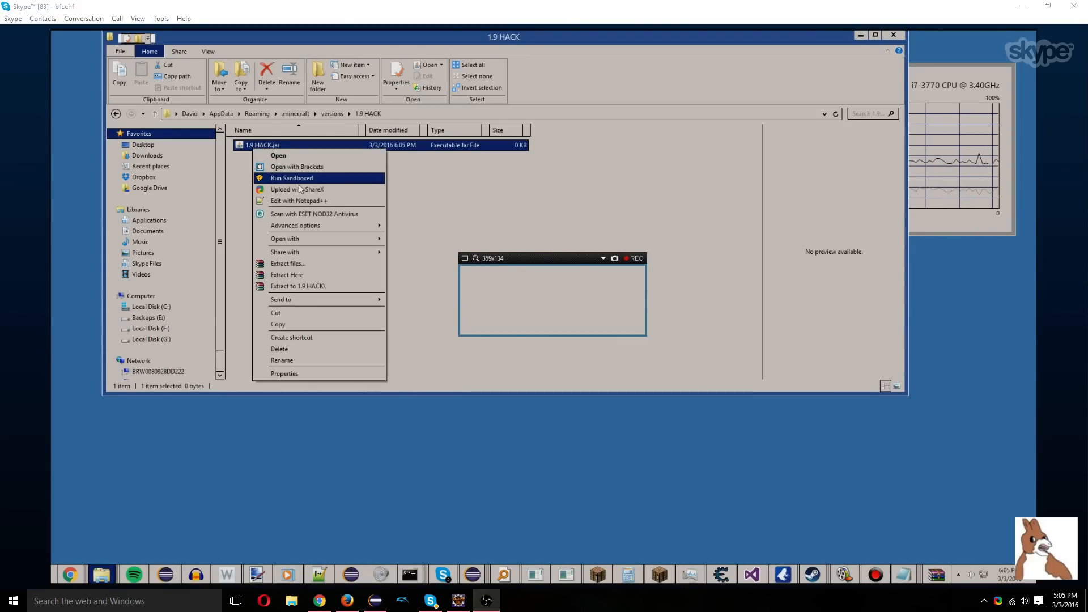
mouse_move(318, 207)
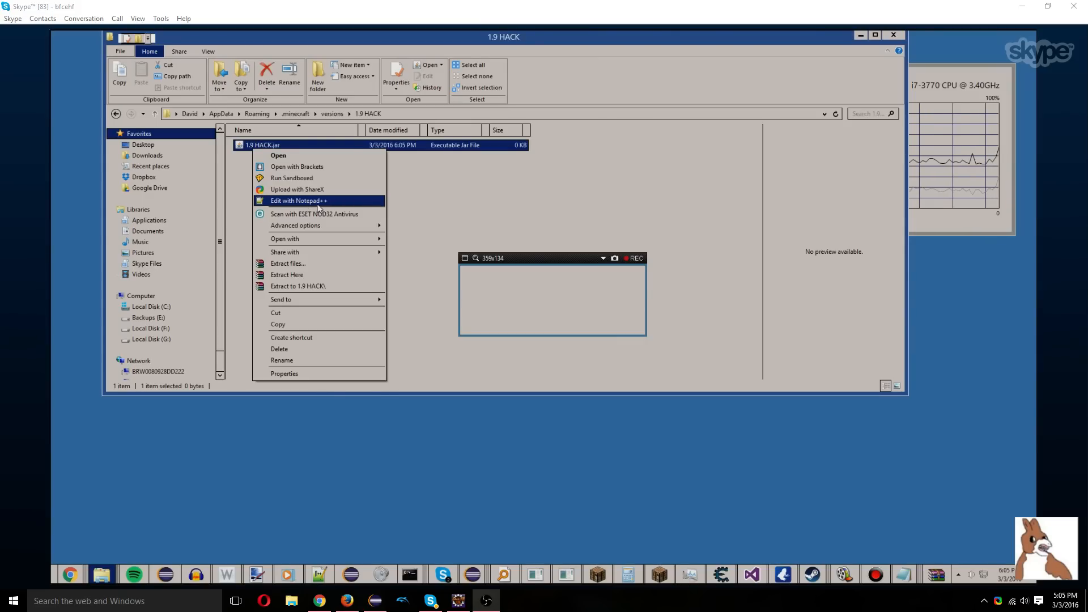
mouse_move(311, 205)
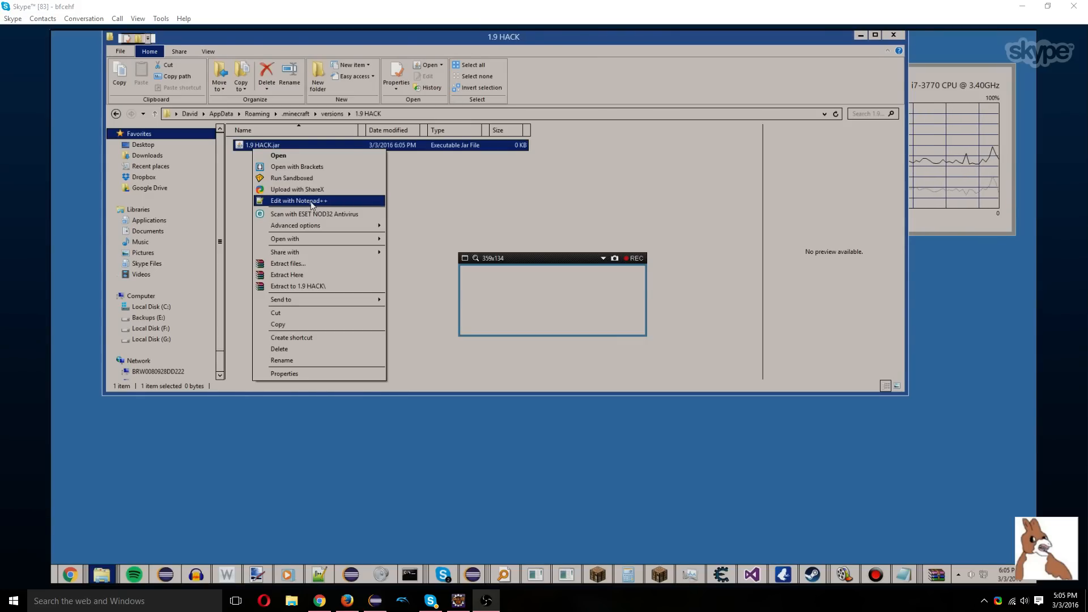
click(299, 200)
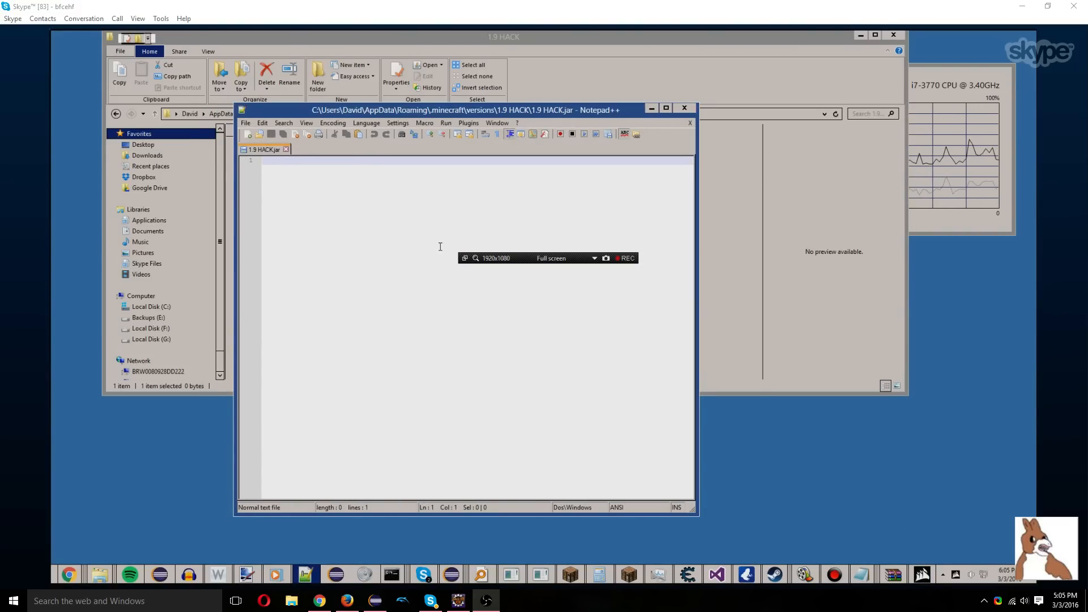
mouse_move(379, 245)
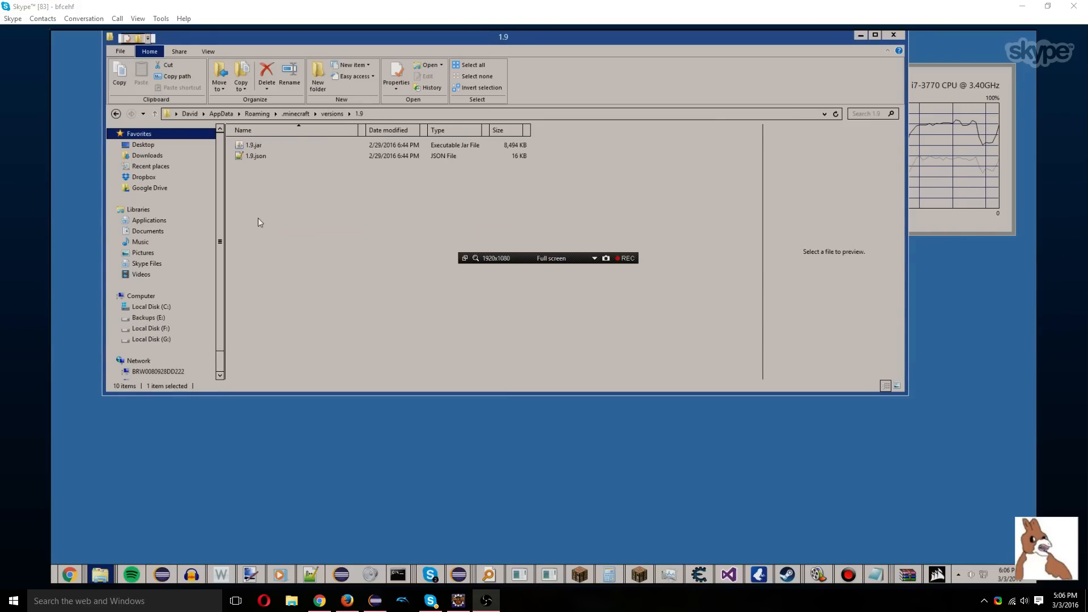
- Return to versions, enter the '1.9 HACK' folder, and begin an Everything search
click(154, 114)
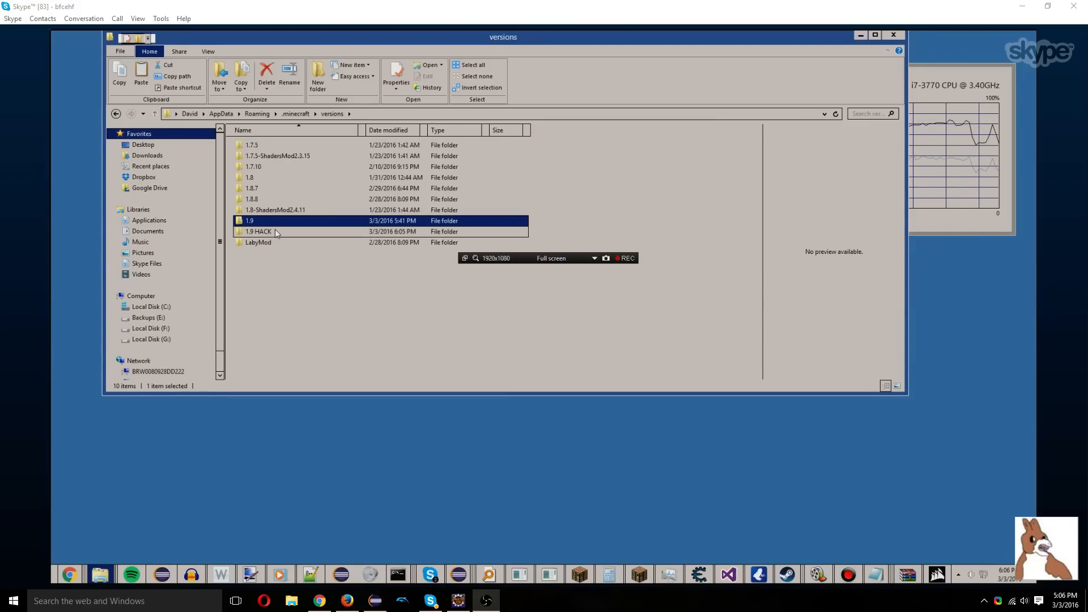
double_click(259, 231)
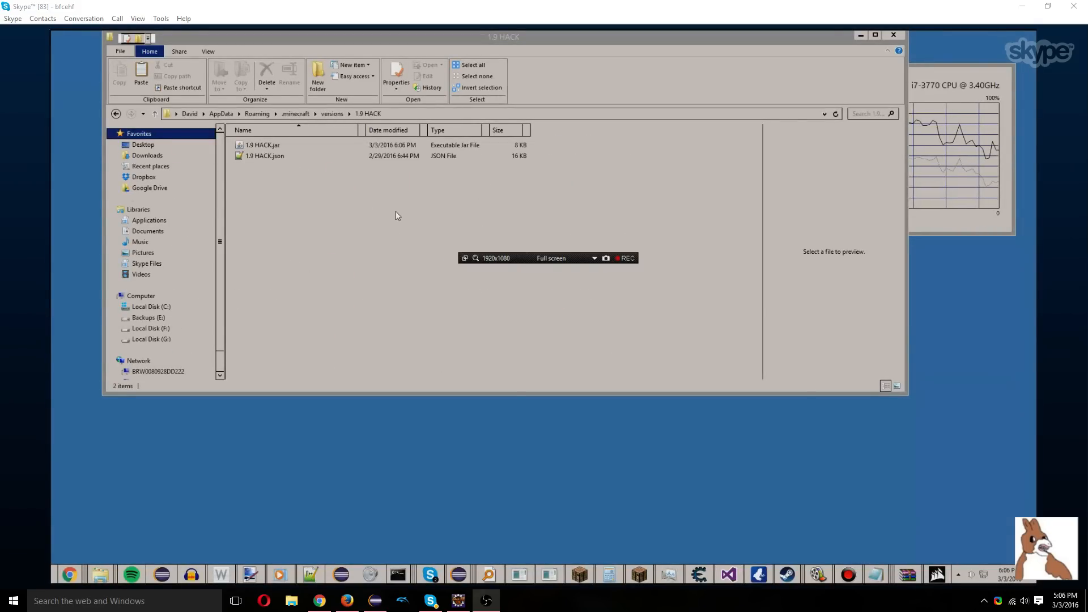
mouse_move(453, 270)
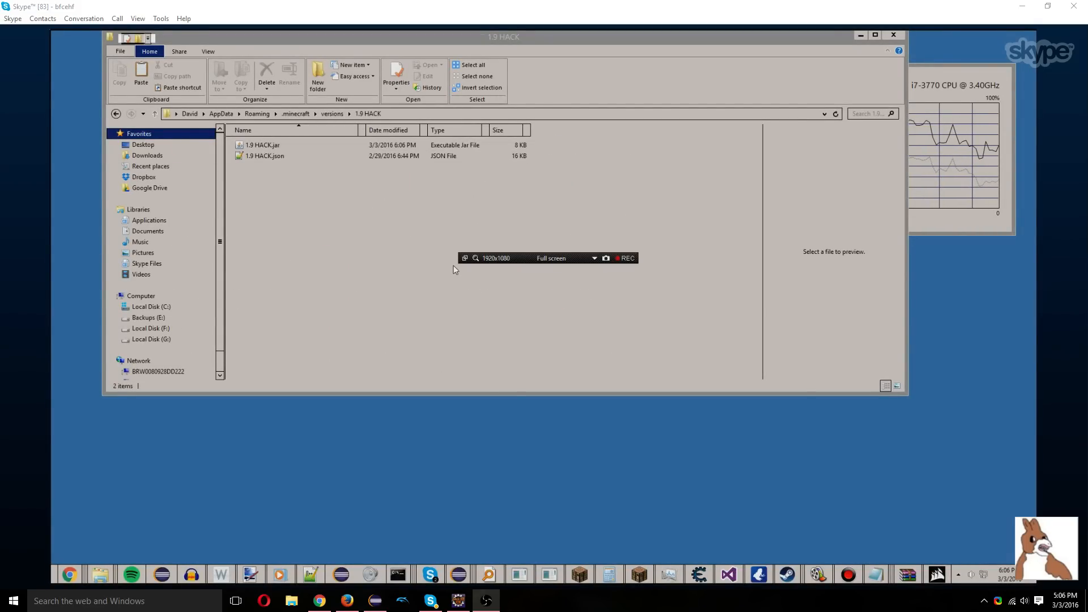
mouse_move(512, 290)
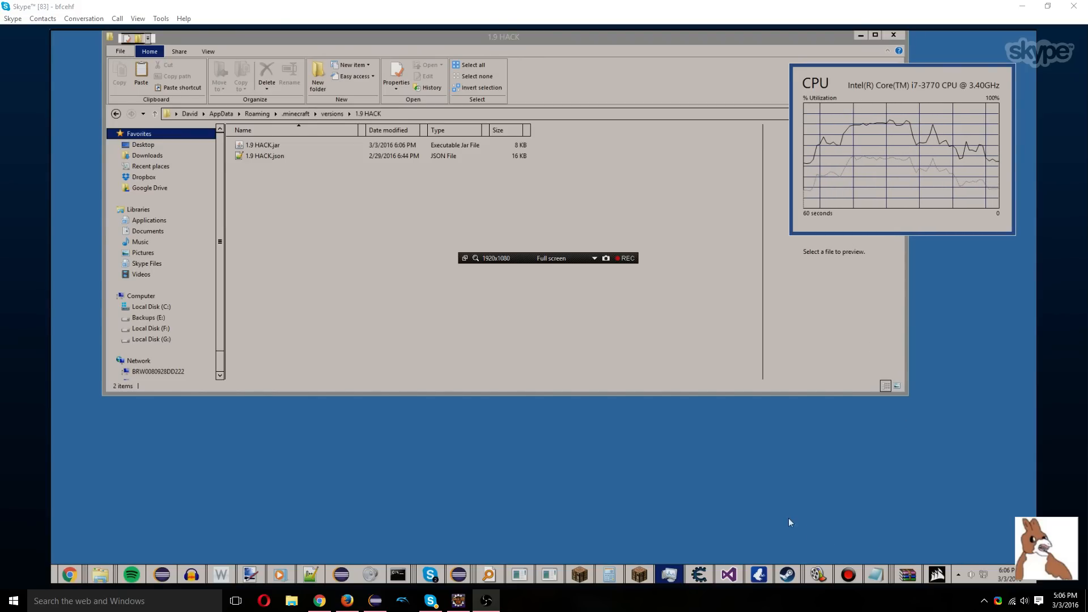
mouse_move(365, 472)
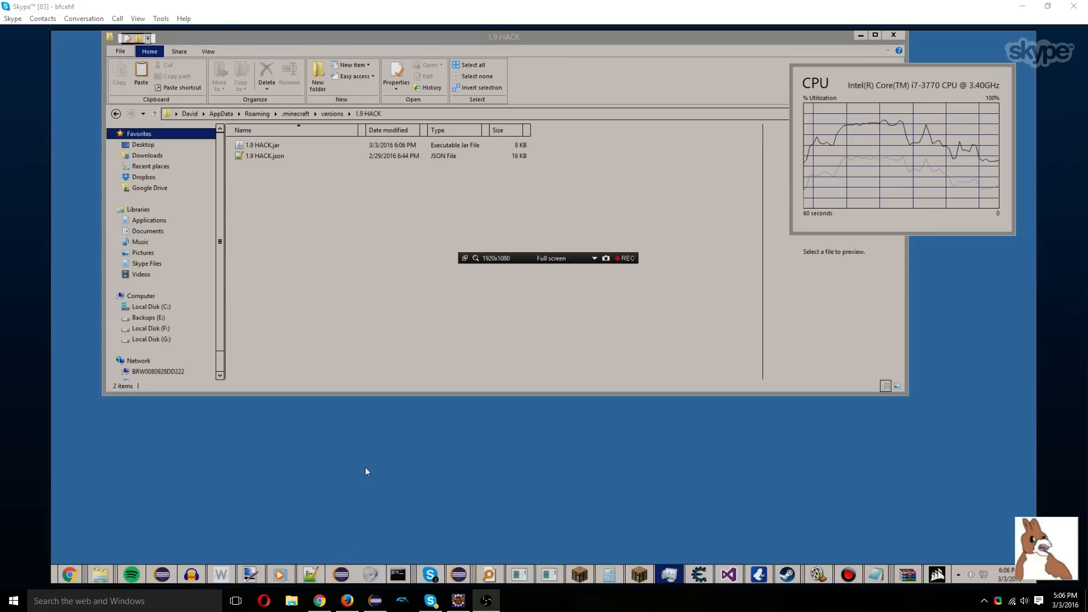
mouse_move(341, 541)
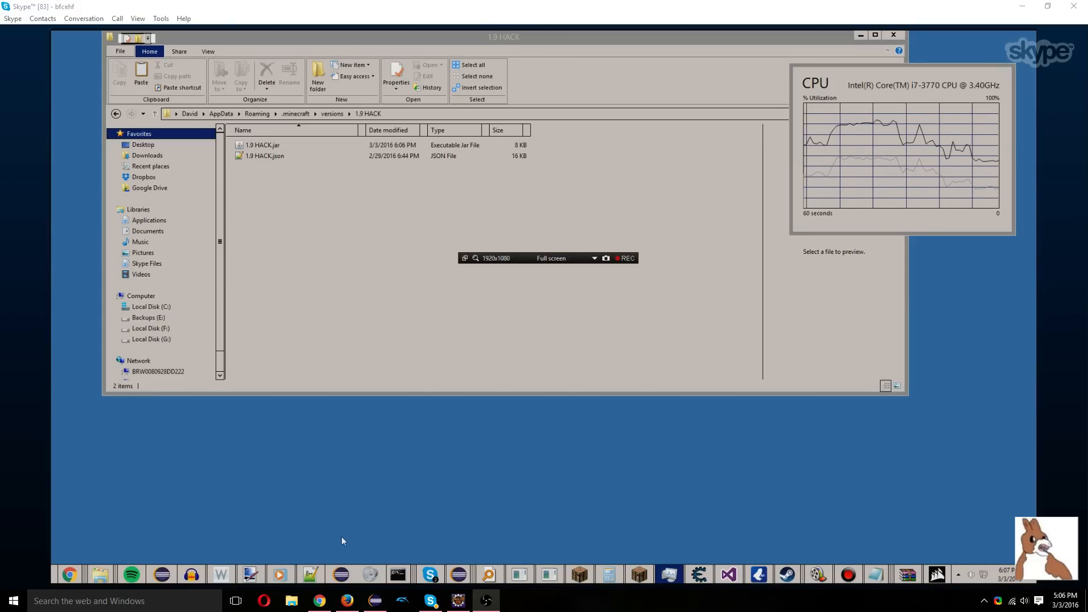
mouse_move(457, 507)
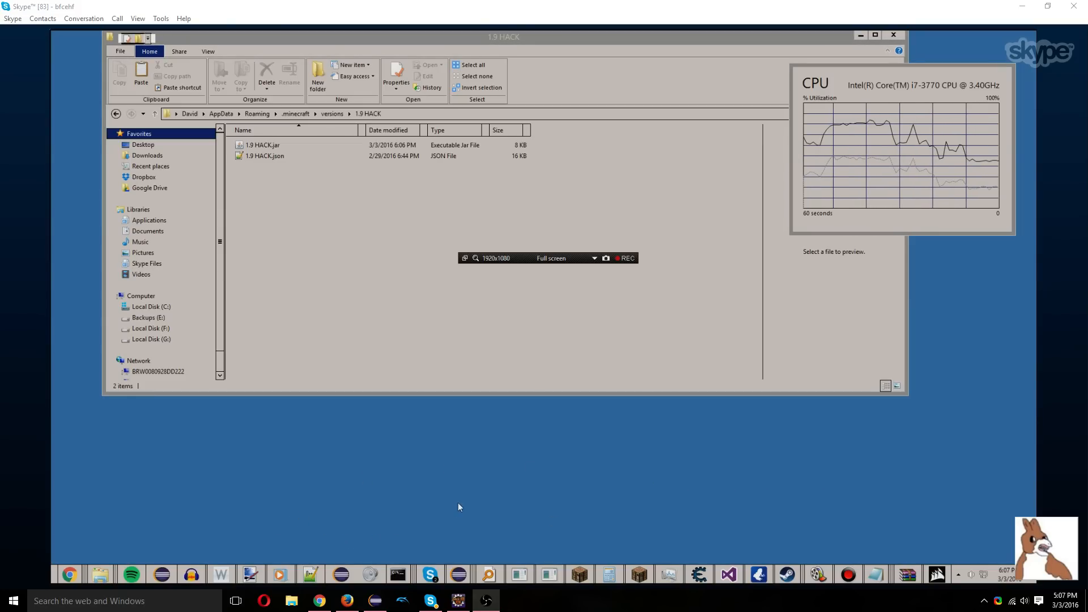
text(make minecraft hacks)
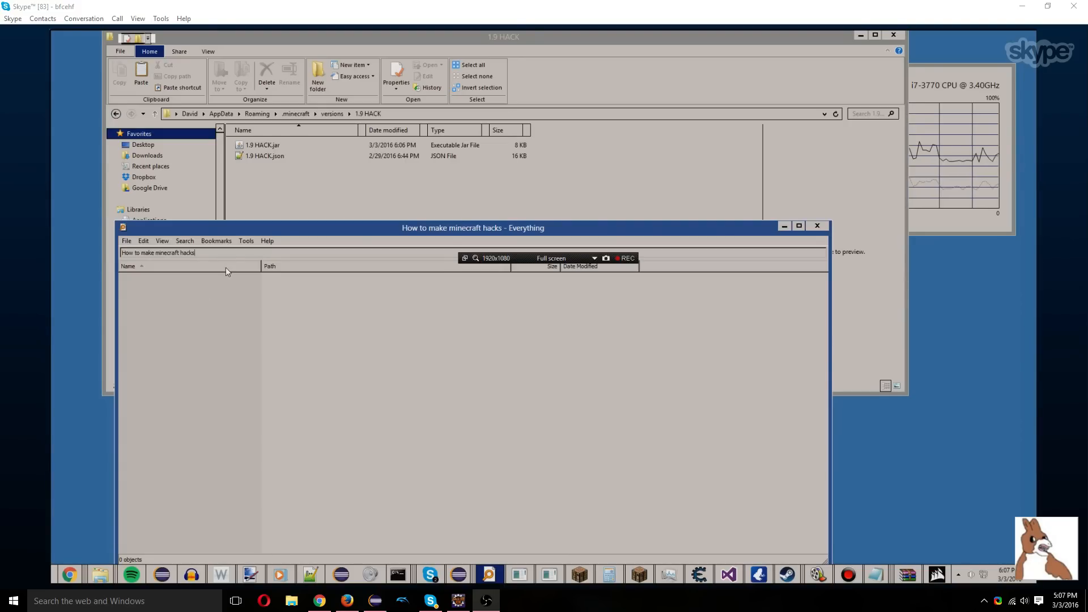
- Search Everything for Minecraft.exe, run the first result, and allow it past the security warning
key(backspace)
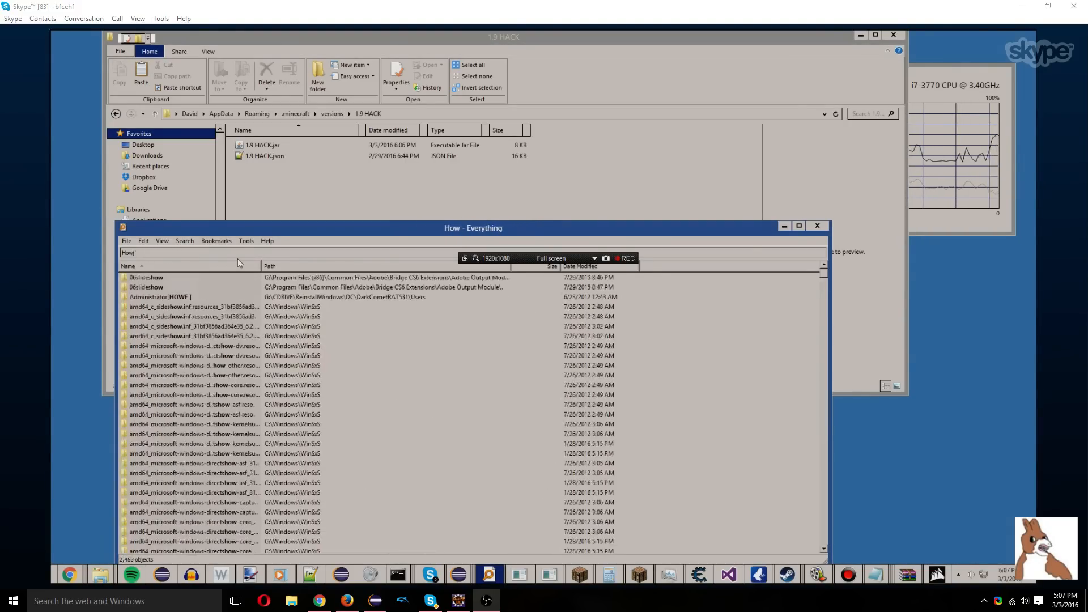
text(Minecraf)
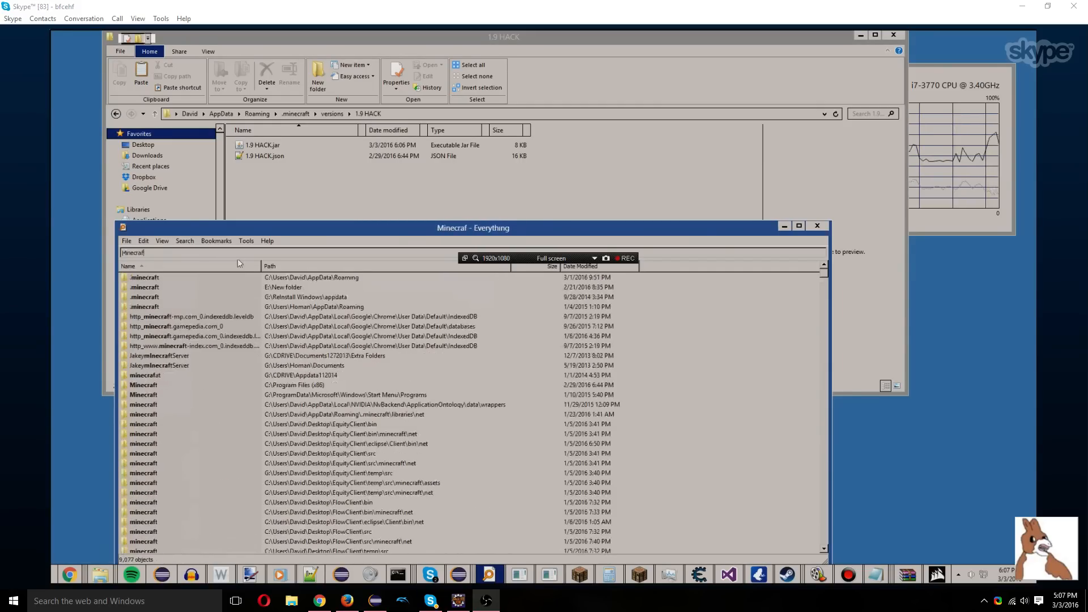
double_click(150, 277)
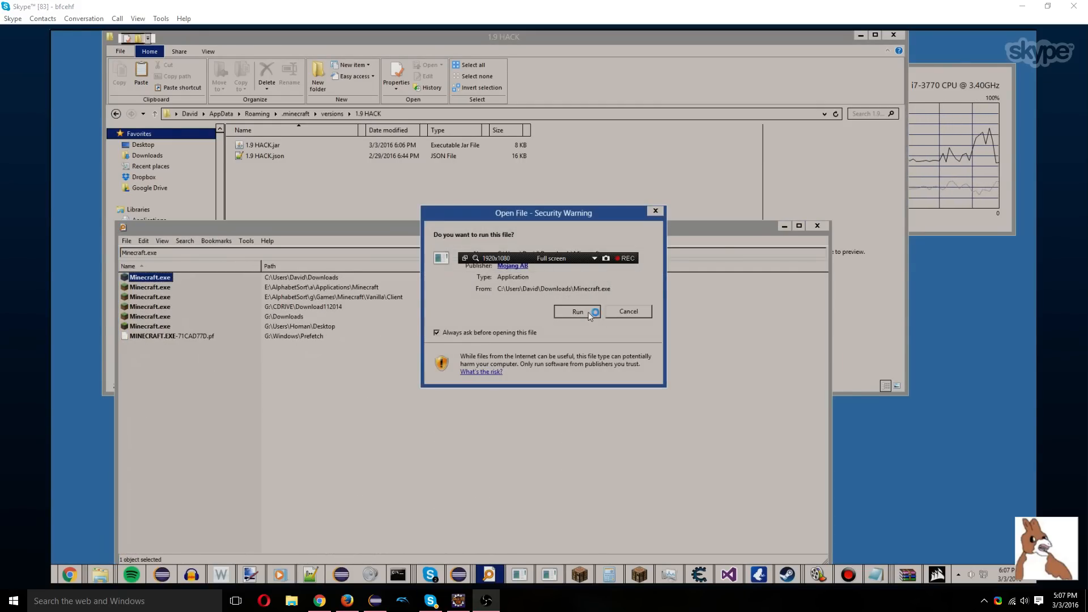
click(577, 311)
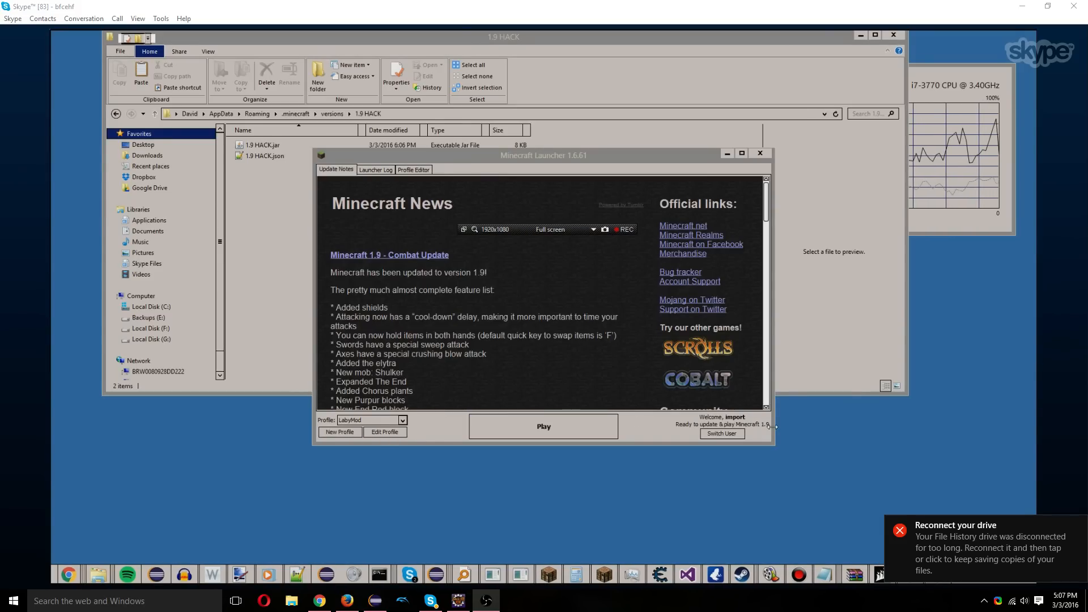
- Start Minecraft 1.9 with the launcher's Play button
click(543, 427)
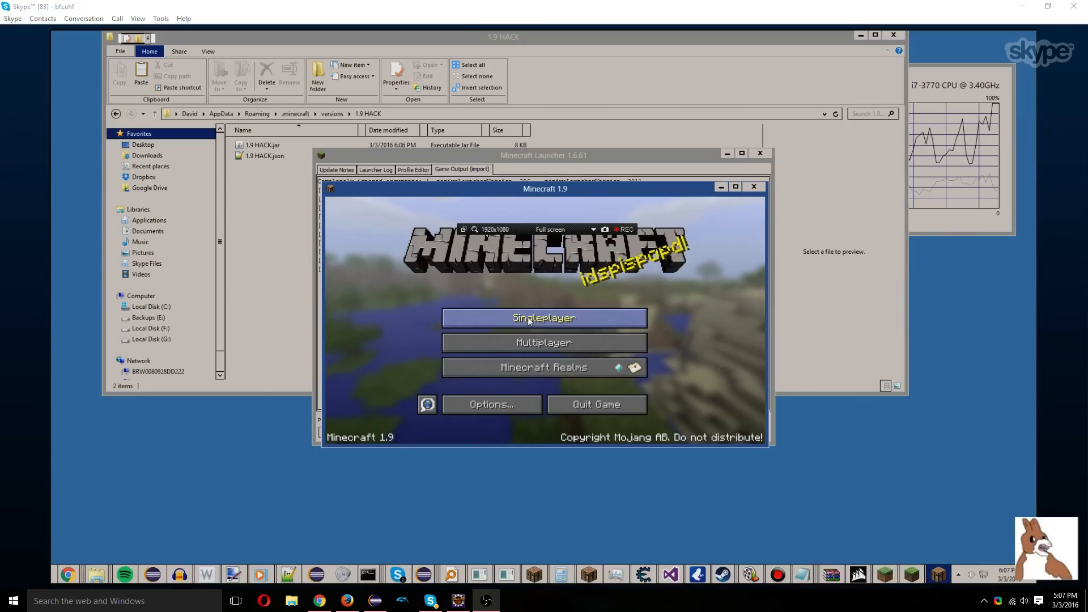
- From Singleplayer, load the most recent New World saved 2/29/16 at 9:09 PM
click(544, 318)
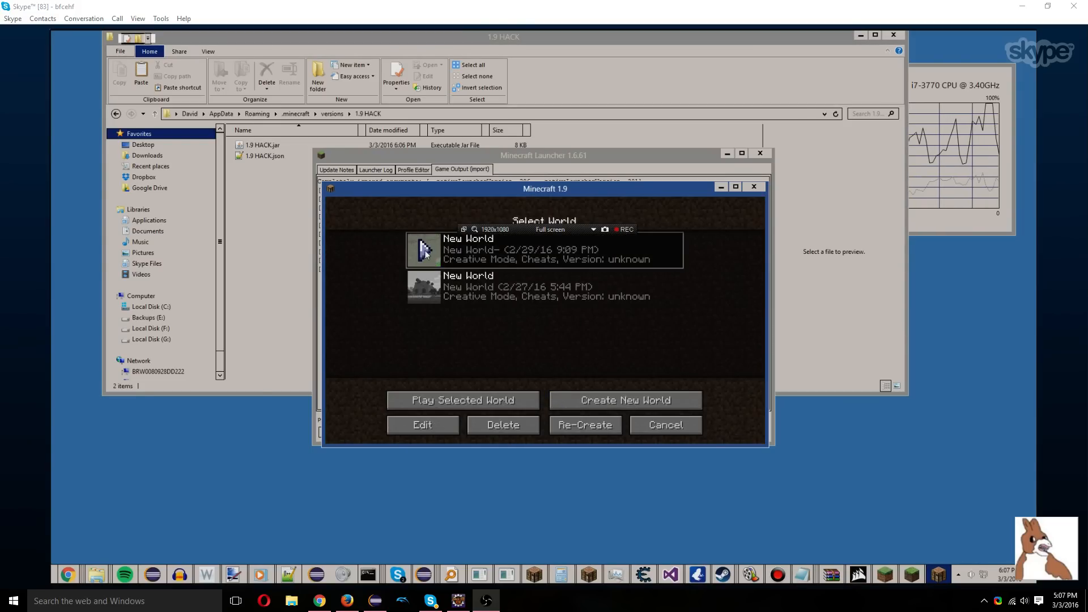
click(461, 399)
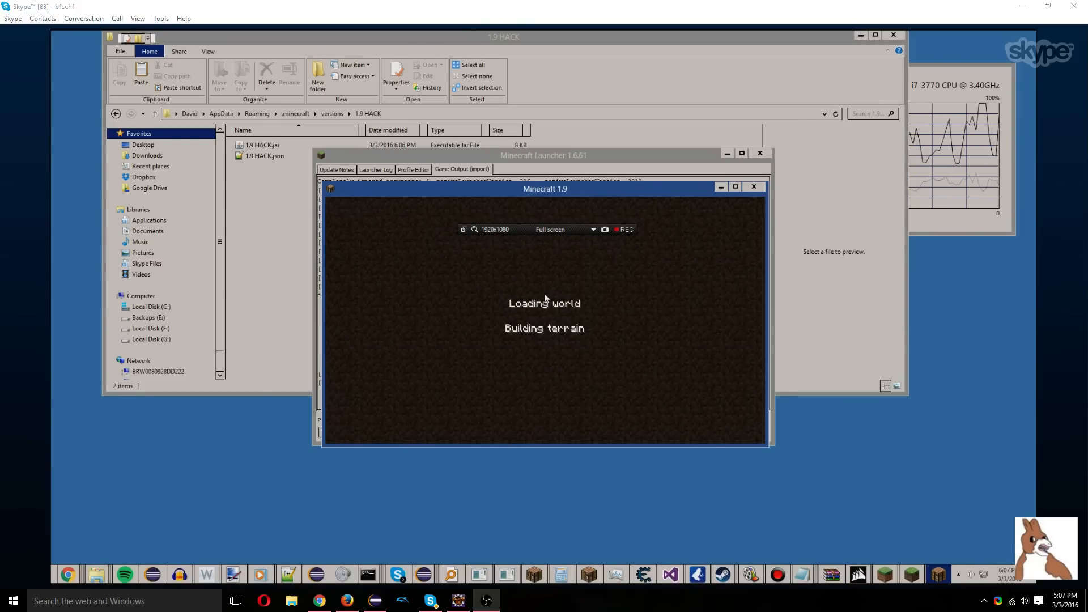